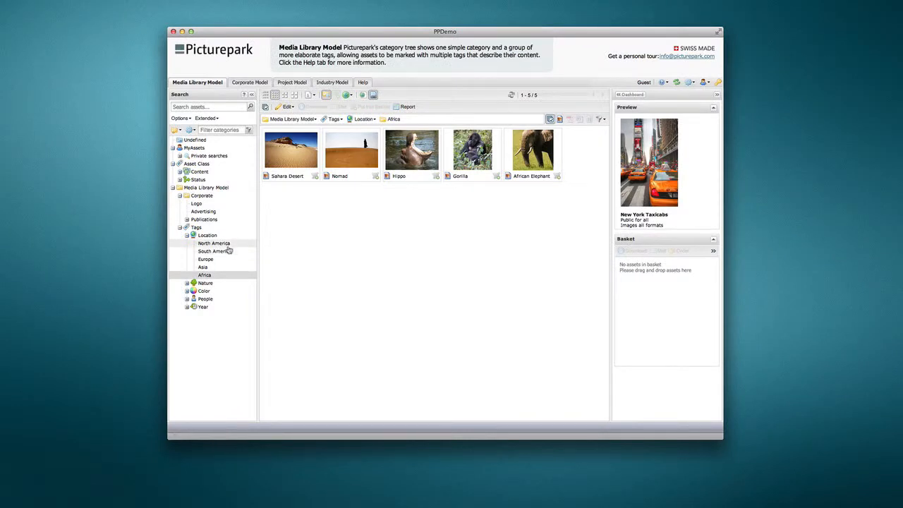
# - Show assets tagged North America, South America, Europe and the next continent in turn
pyautogui.click(215, 242)
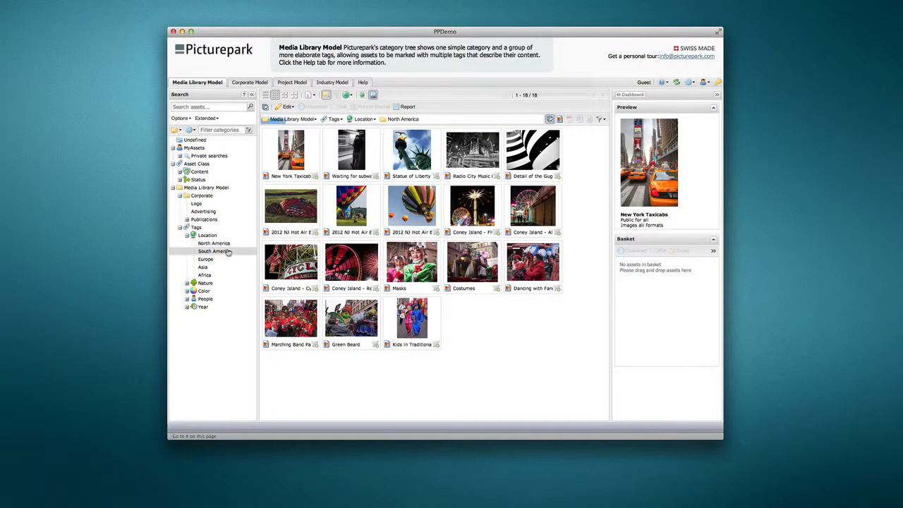
pyautogui.click(215, 251)
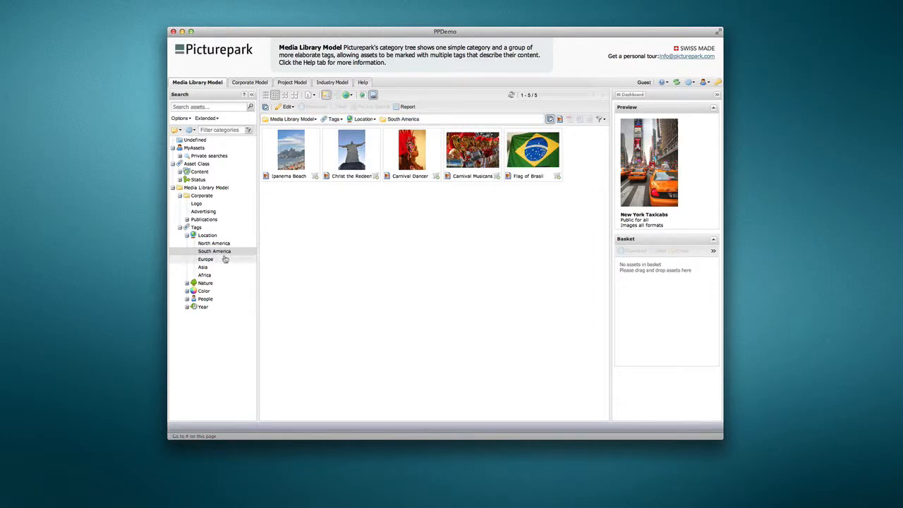
pyautogui.click(206, 260)
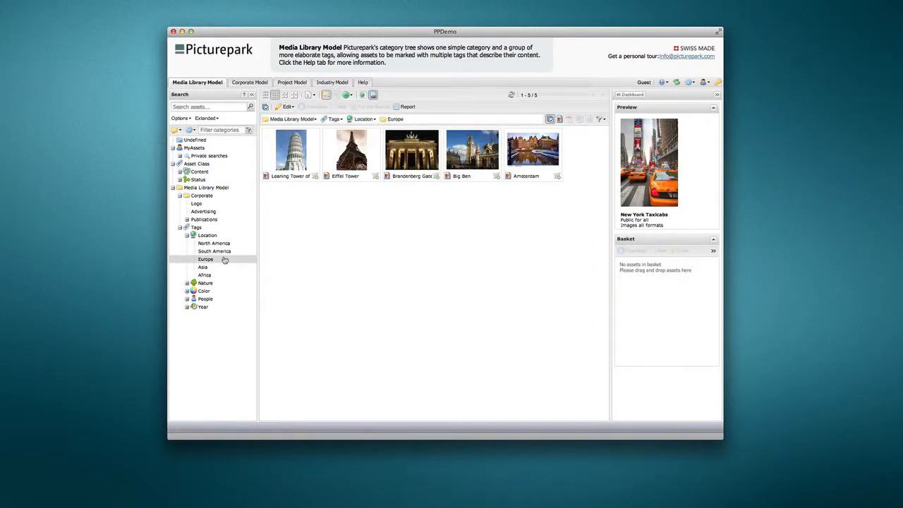
pyautogui.click(203, 268)
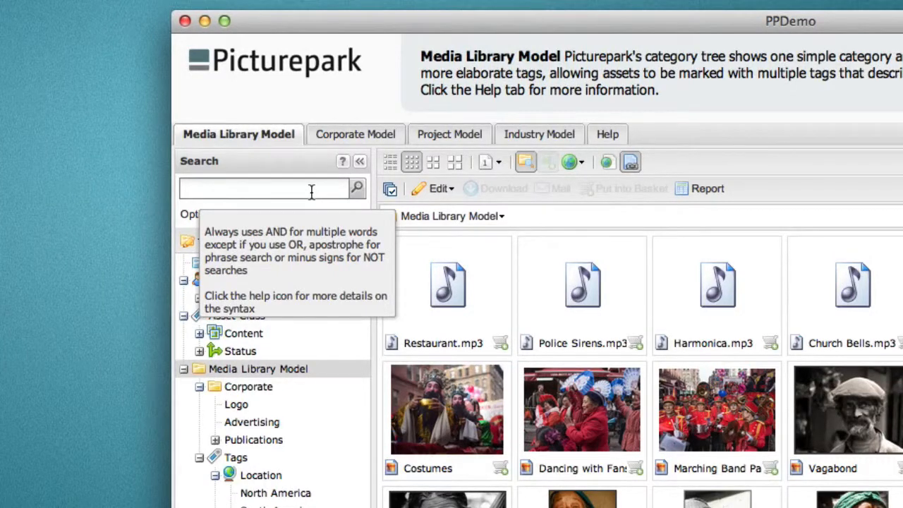
# - Run an asset search for 'Big Apple Circus'
pyautogui.write('Big Apple')
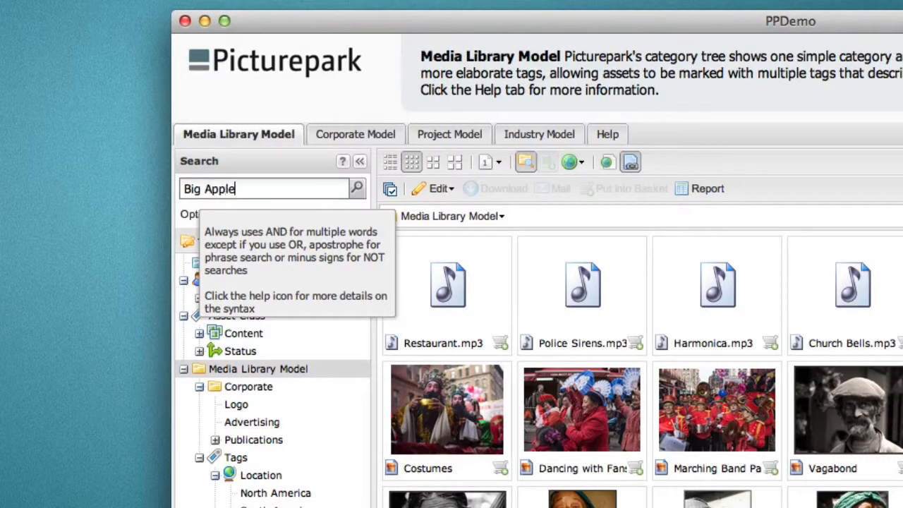
pyautogui.write('Circus')
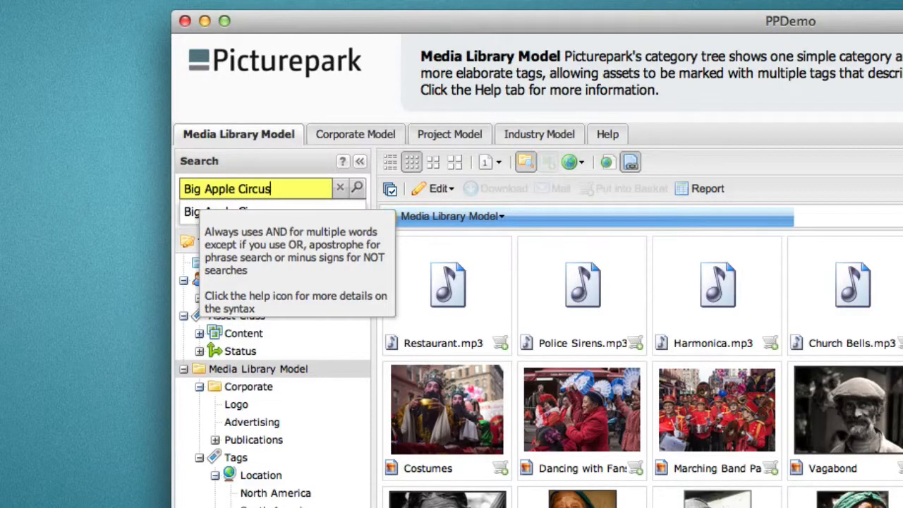
pyautogui.click(356, 188)
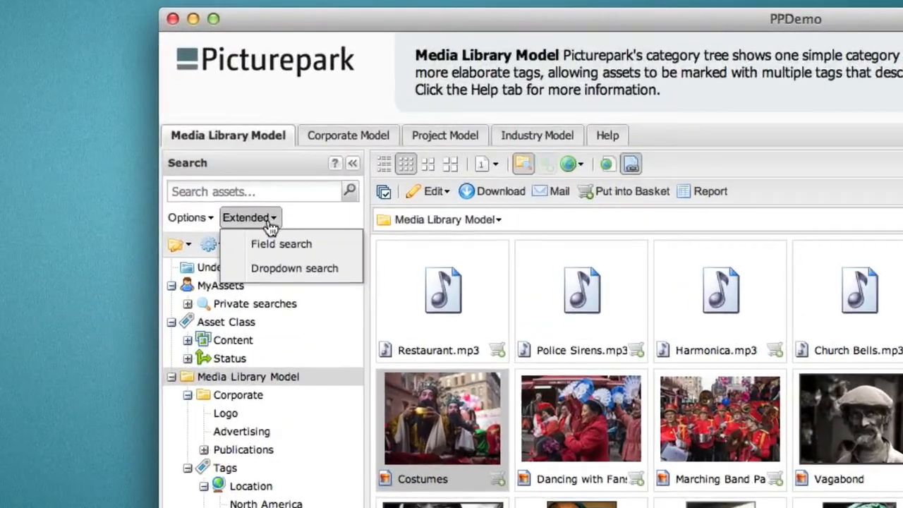
# - Choose Field search from the Extended dropdown to get the Extended Search dialog
pyautogui.click(281, 243)
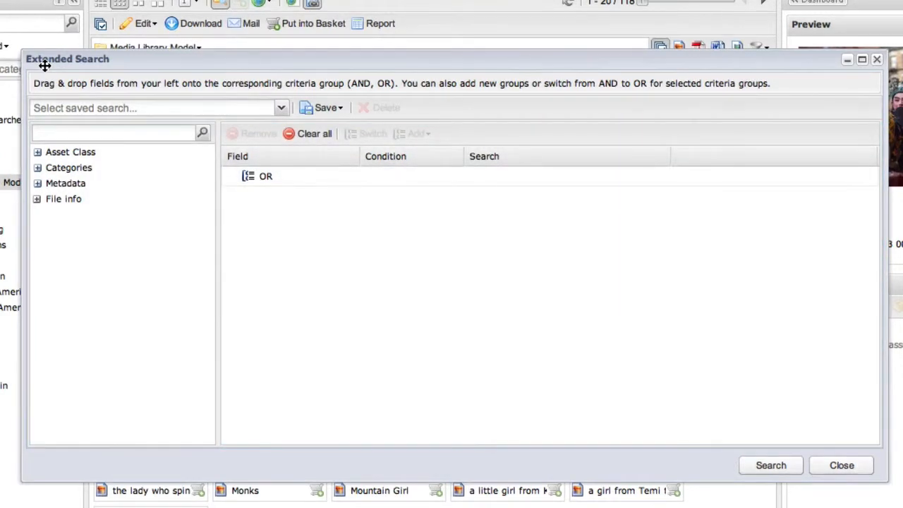
# - Expand Metadata and its Basic group to list fields like Title, Country and Tags
pyautogui.click(37, 183)
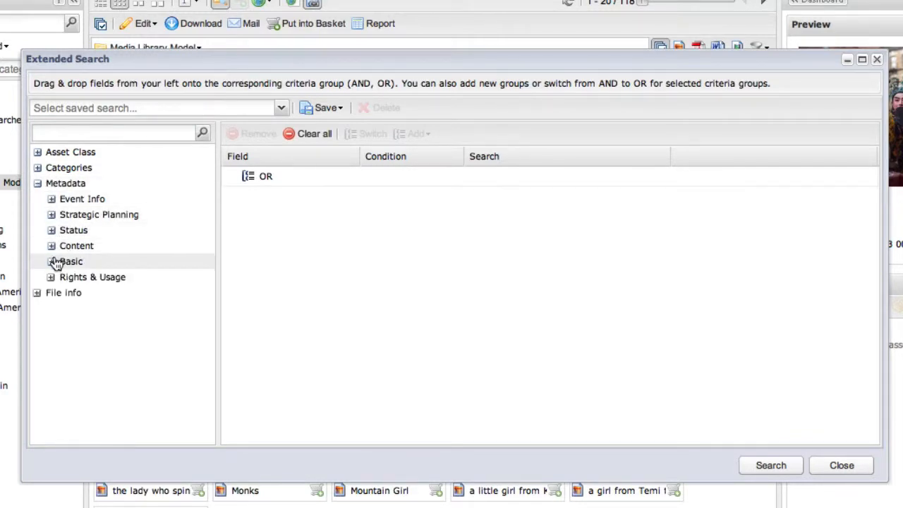
pyautogui.click(51, 261)
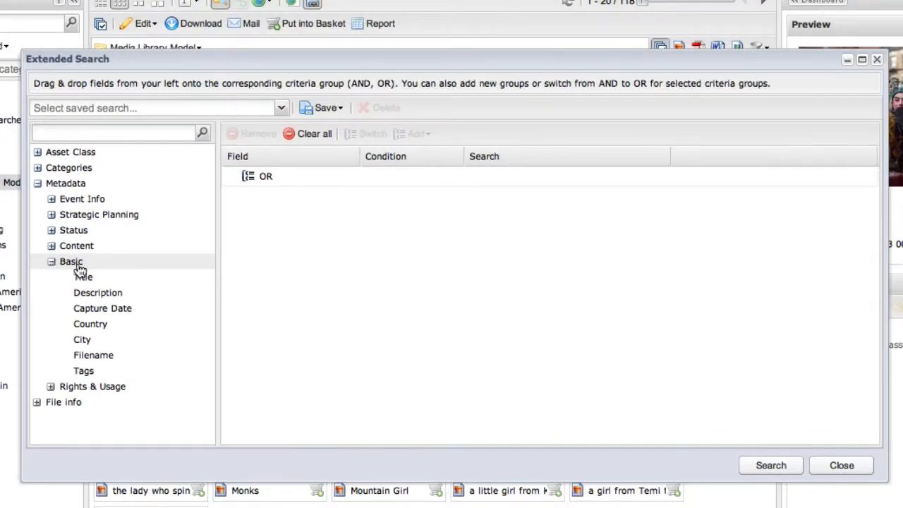
pyautogui.moveTo(99, 276)
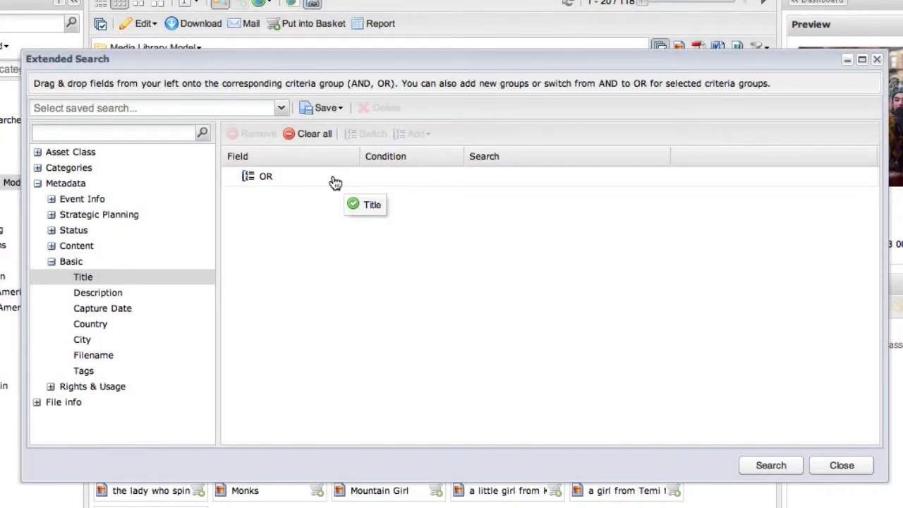
# - Add a Title contains 'Taxi' criterion to the OR group
pyautogui.moveTo(372, 204); pyautogui.dragTo(409, 196)
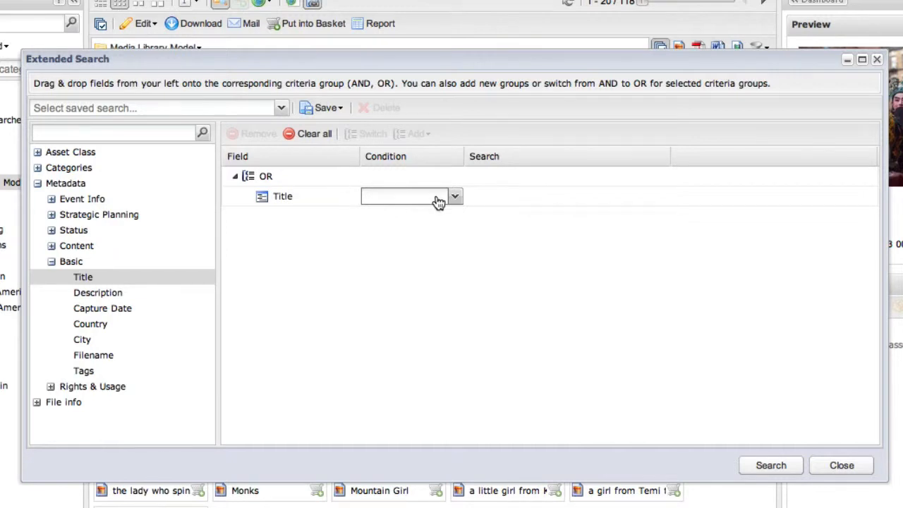
pyautogui.click(453, 196)
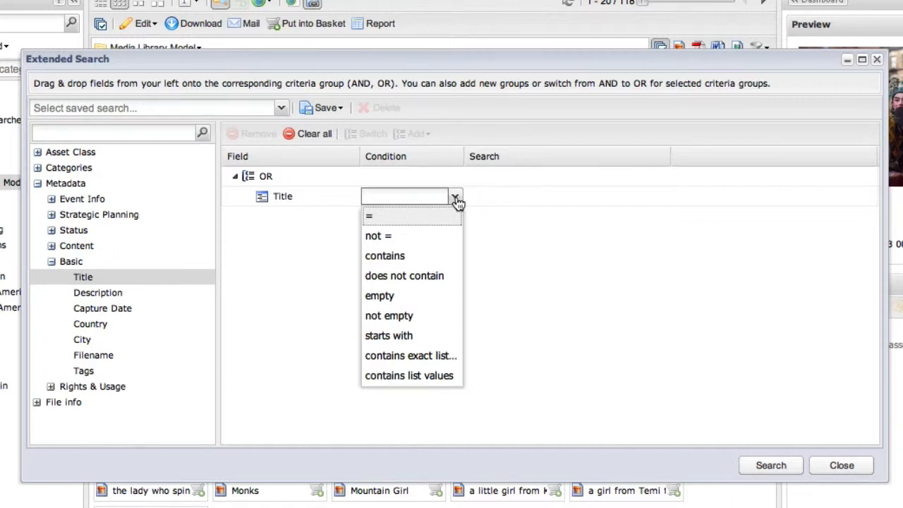
pyautogui.moveTo(439, 256)
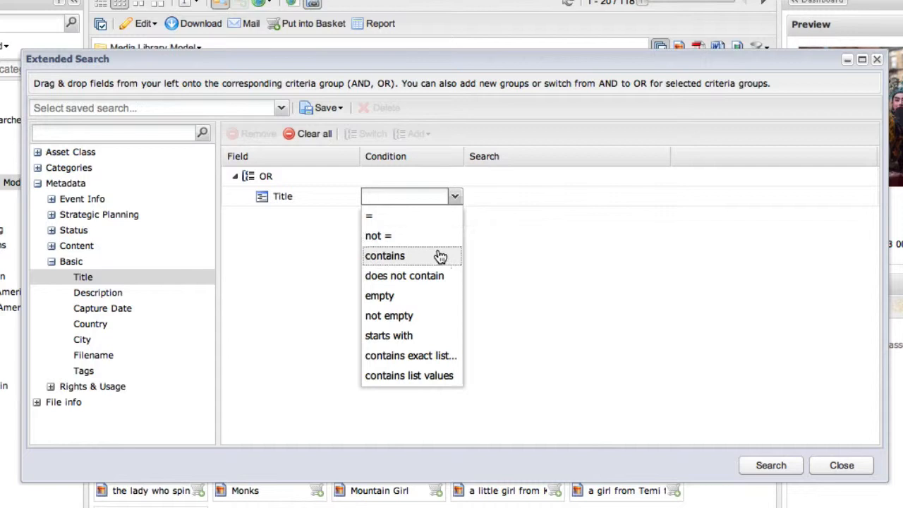
pyautogui.click(384, 255)
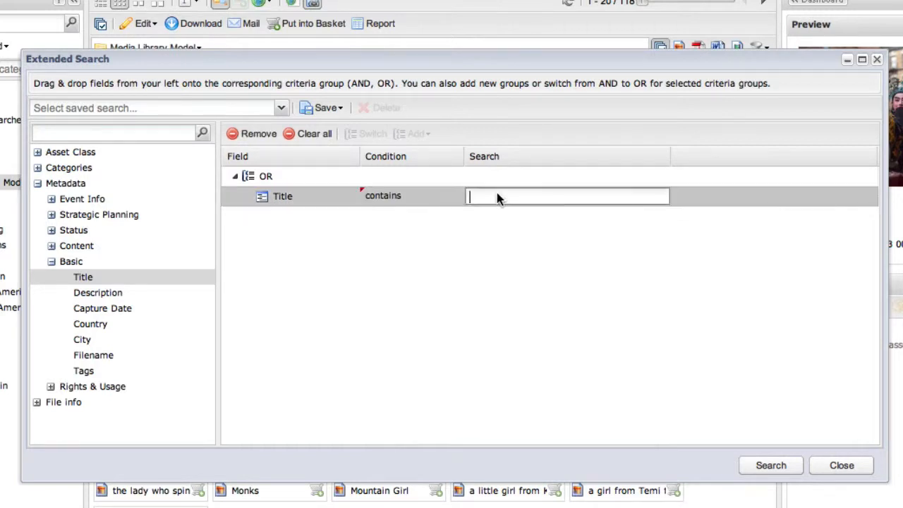
pyautogui.write('Ta')
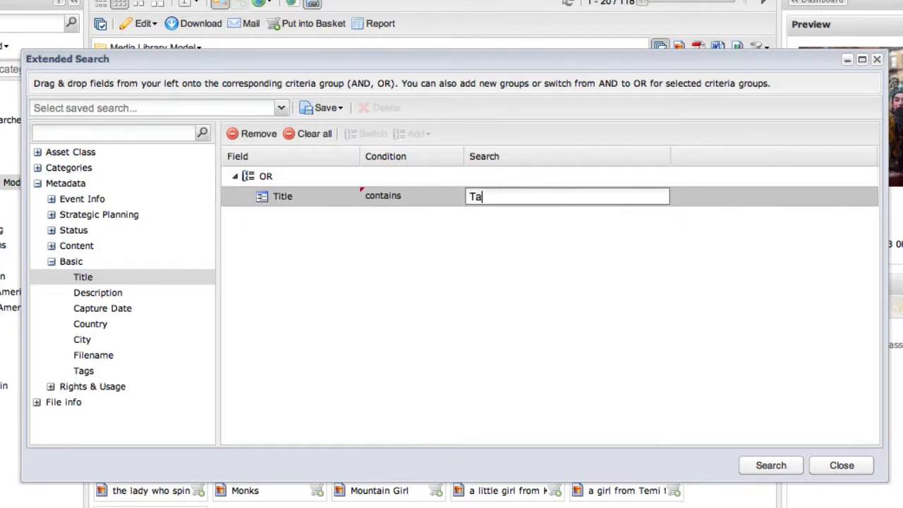
pyautogui.write('xi')
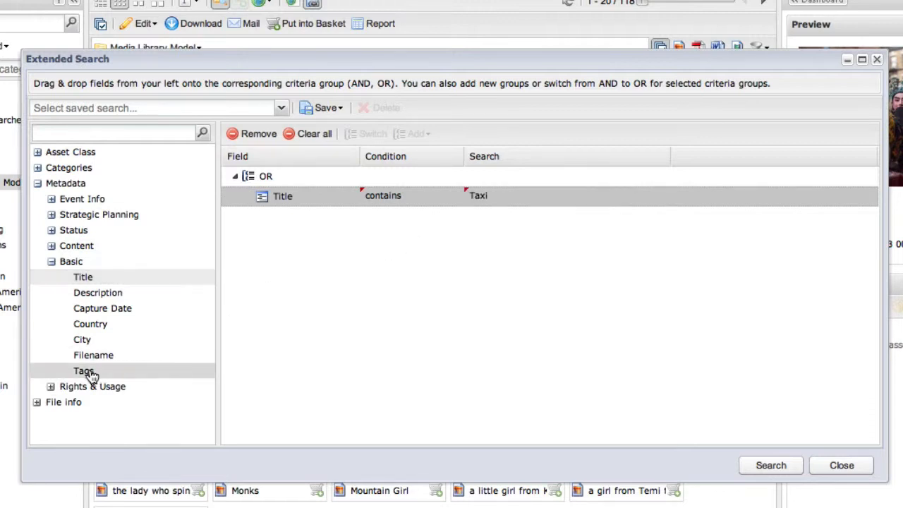
# - Add a Tags include North America criterion, picked from the suggestions
pyautogui.click(457, 218)
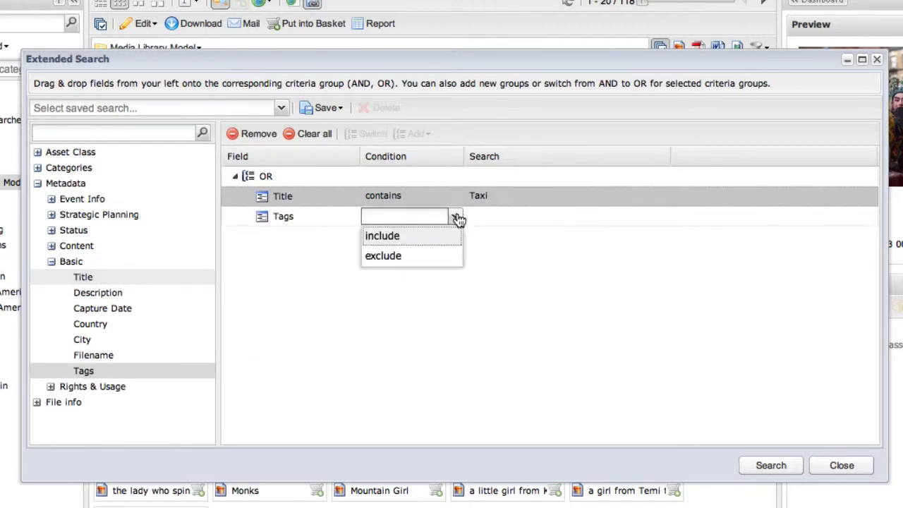
pyautogui.click(383, 236)
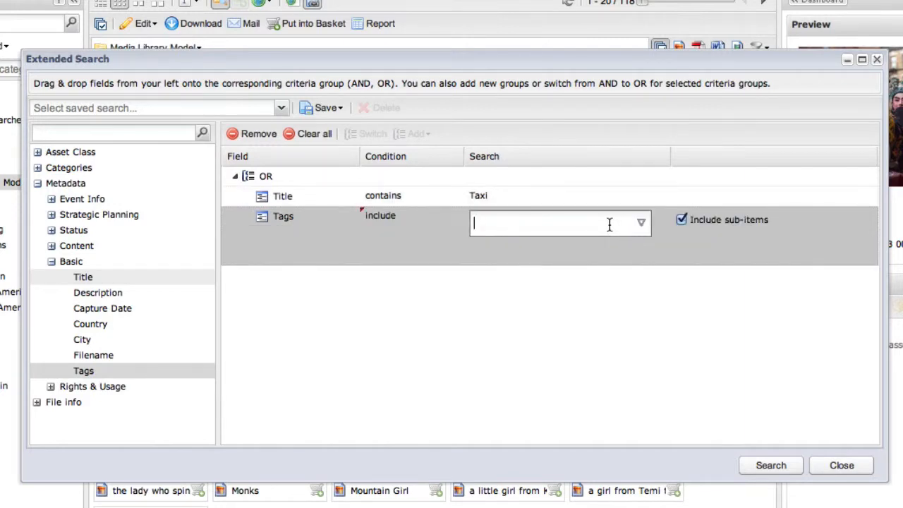
pyautogui.write('North America')
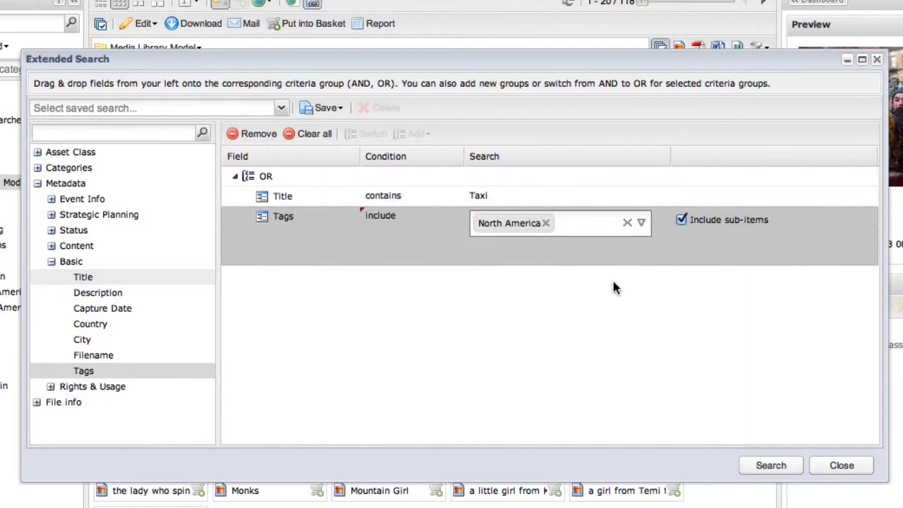
pyautogui.click(841, 465)
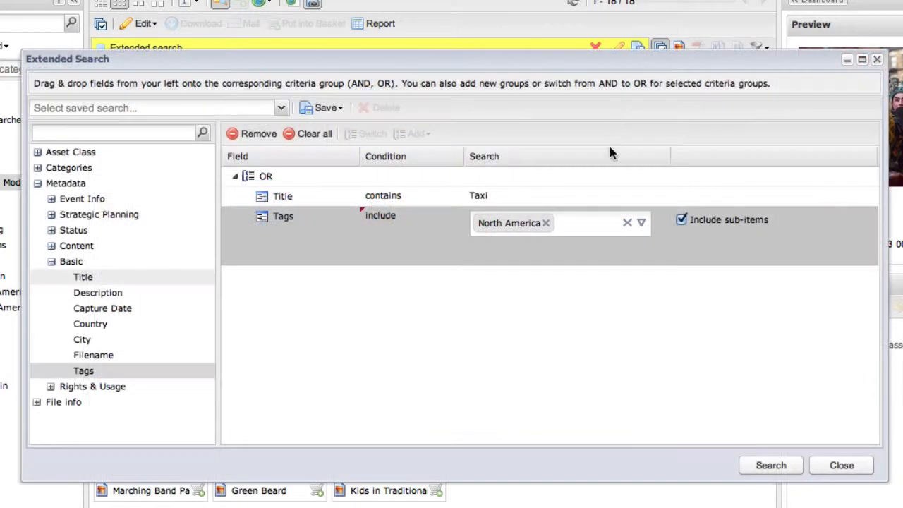
# - Switch the criteria group from OR to AND and run the search, returning New York Taxicab
pyautogui.click(262, 175)
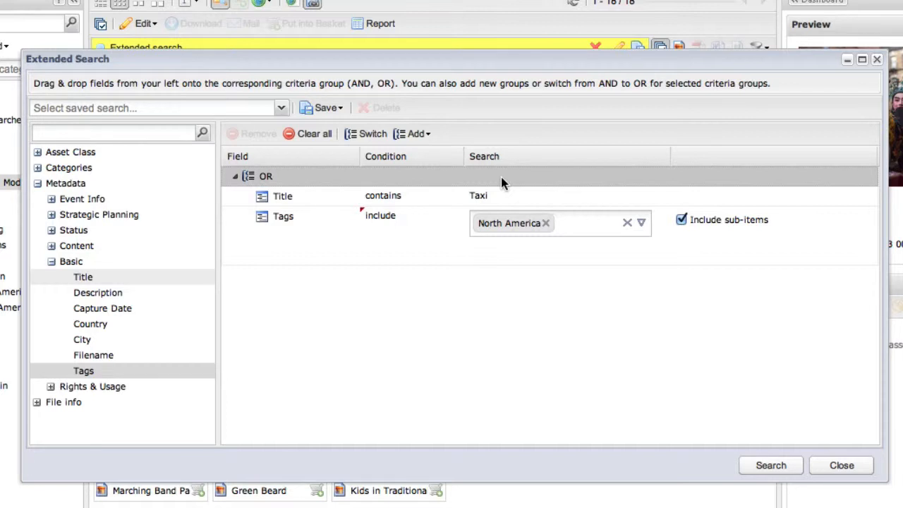
pyautogui.moveTo(380, 146)
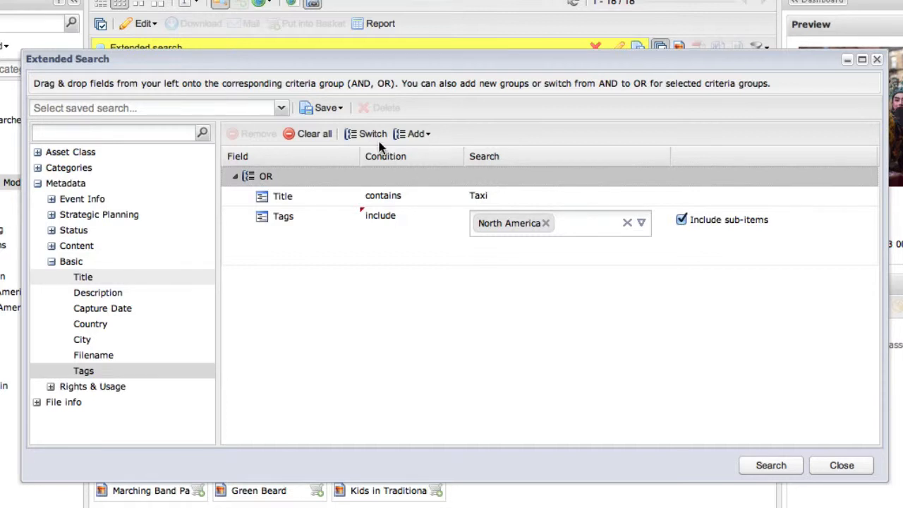
pyautogui.click(370, 133)
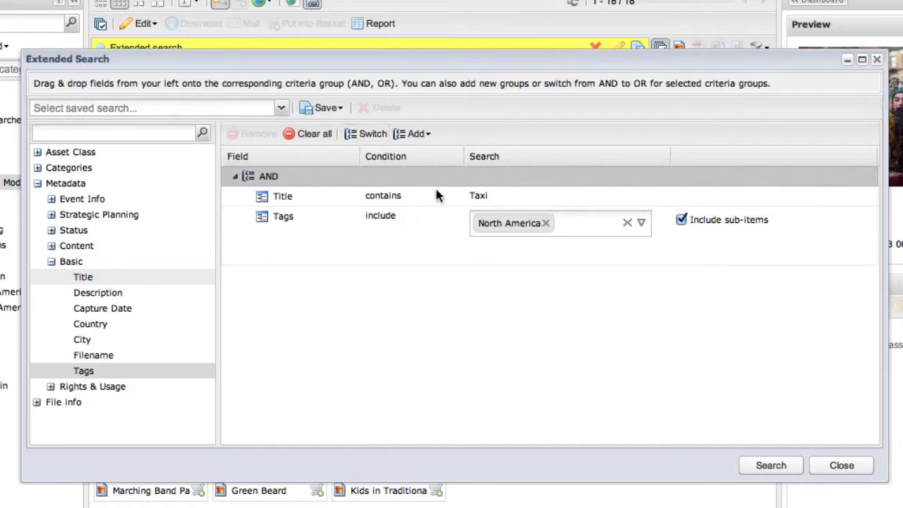
pyautogui.click(778, 465)
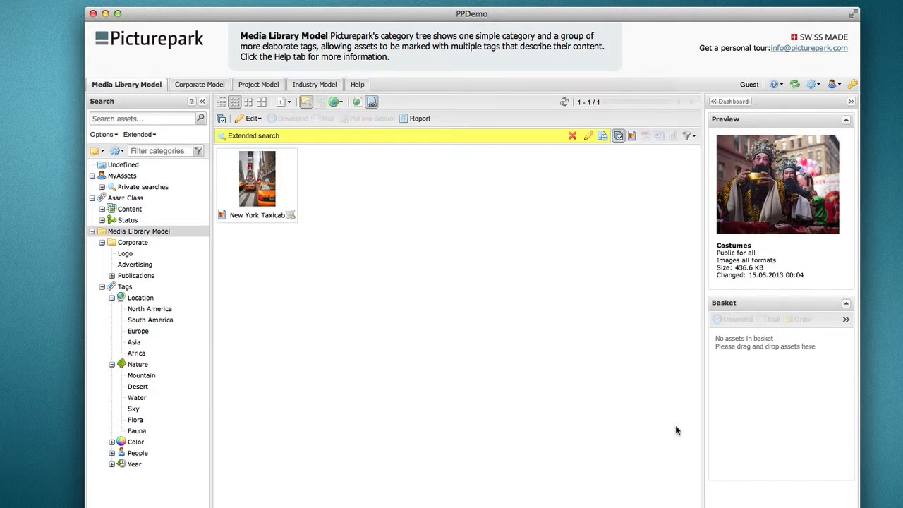
pyautogui.moveTo(572, 135)
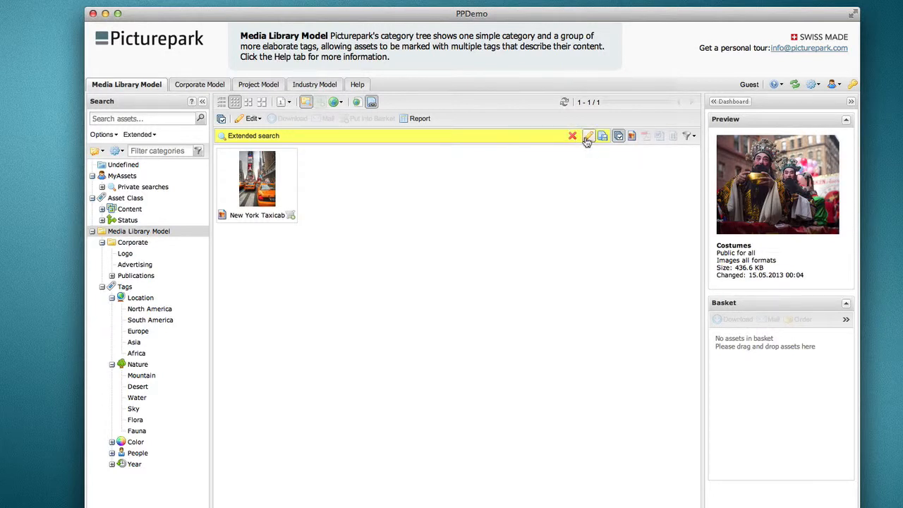
pyautogui.moveTo(588, 135)
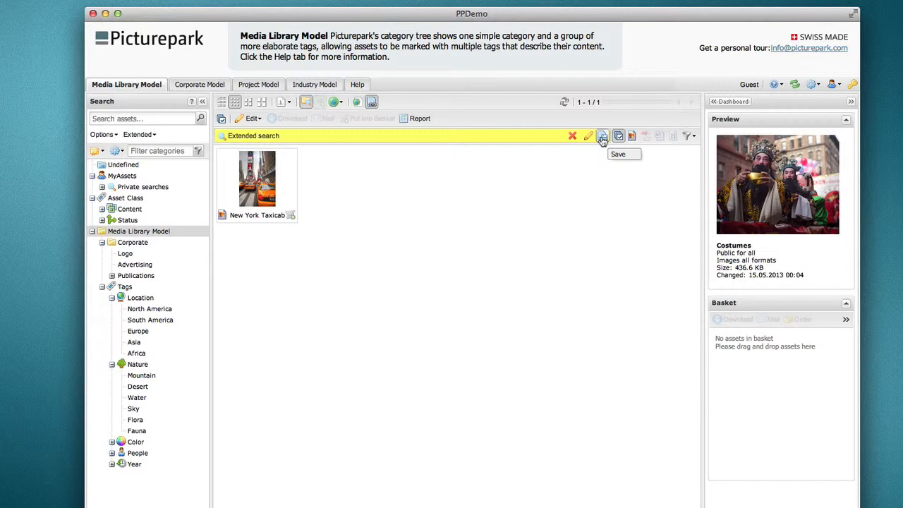
# - Save the current extended search as 'Taxi search'
pyautogui.click(601, 135)
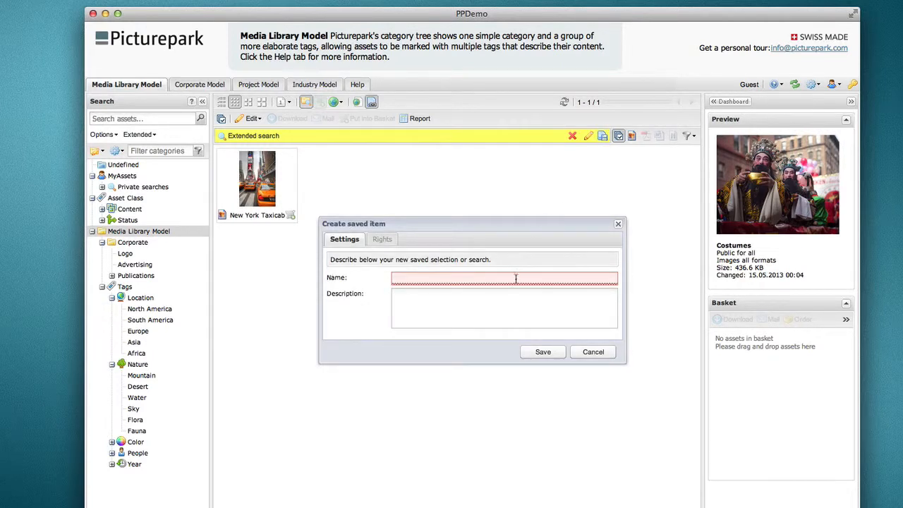
pyautogui.write('Taxi')
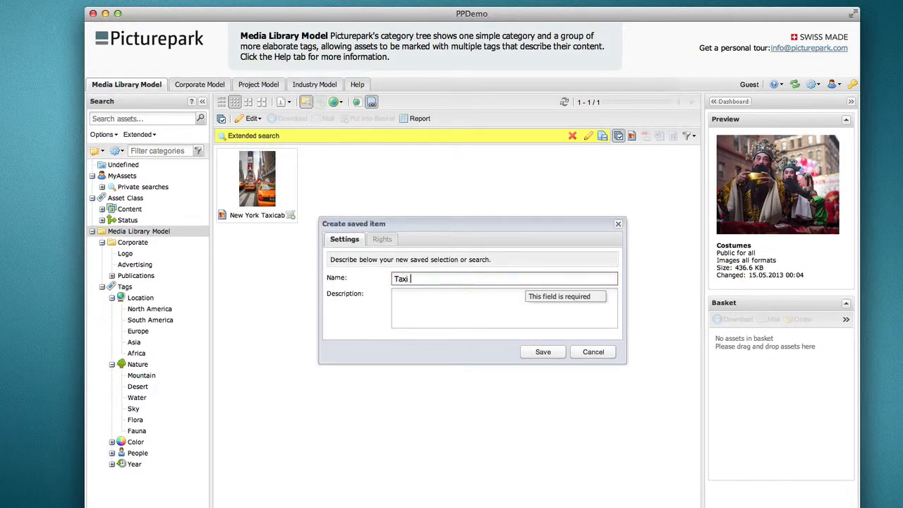
pyautogui.write('search')
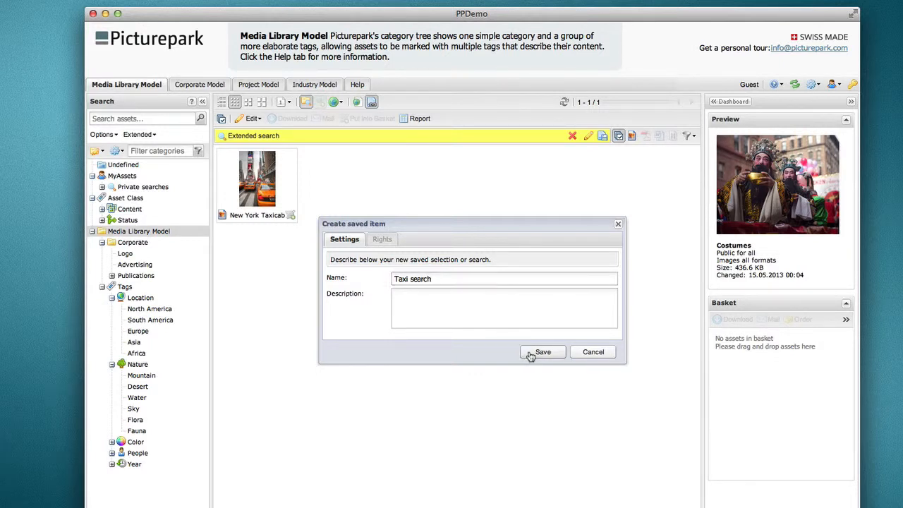
pyautogui.click(543, 353)
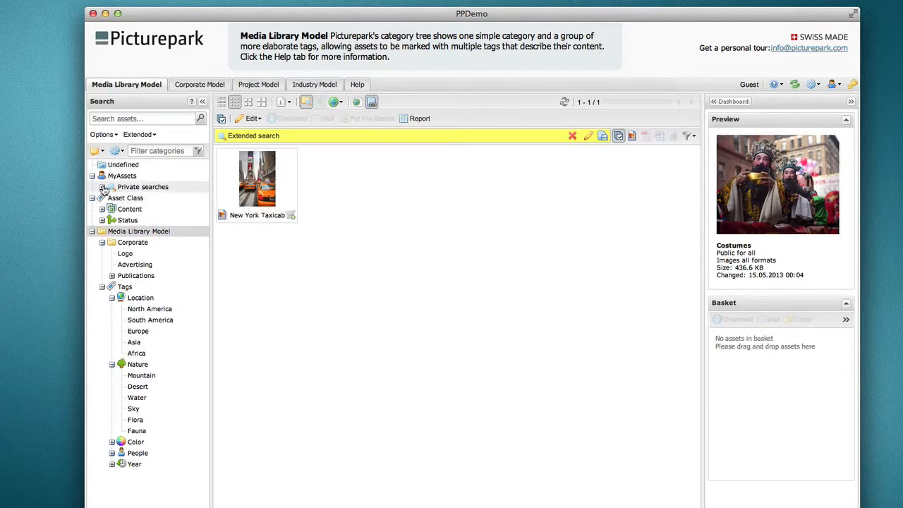
# - Under Private searches, run Assets In Development then Added or Modified within Last 7 Days
pyautogui.click(102, 186)
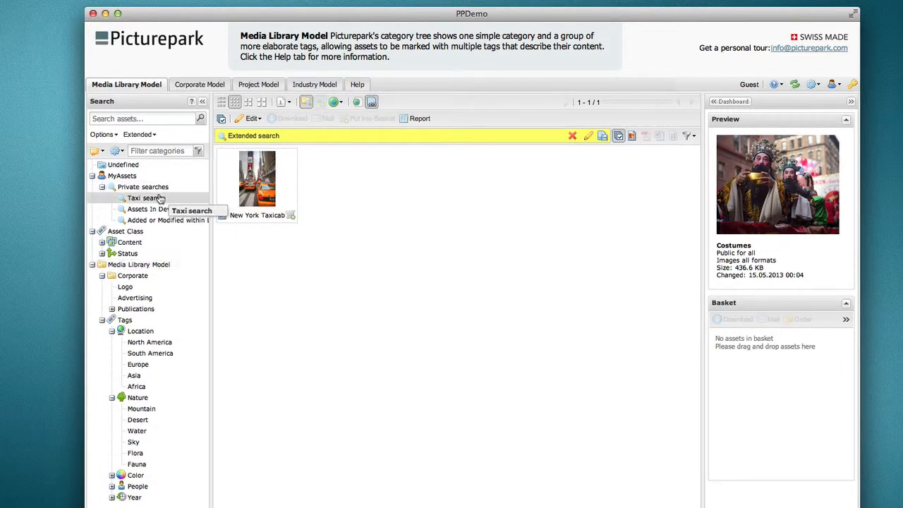
pyautogui.click(155, 209)
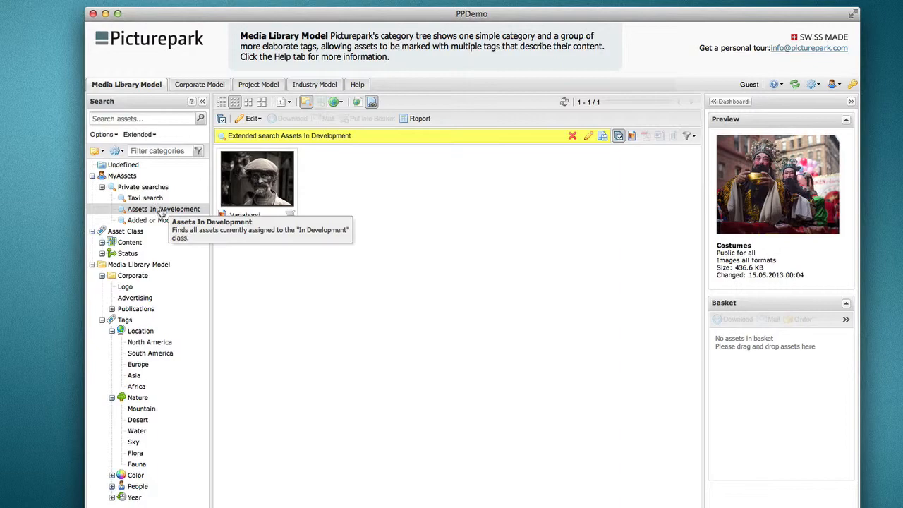
pyautogui.click(164, 220)
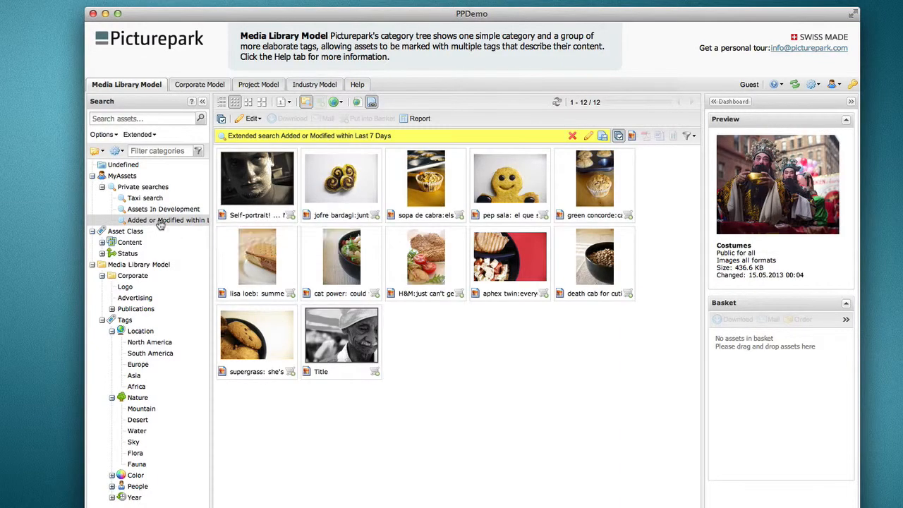
pyautogui.click(688, 119)
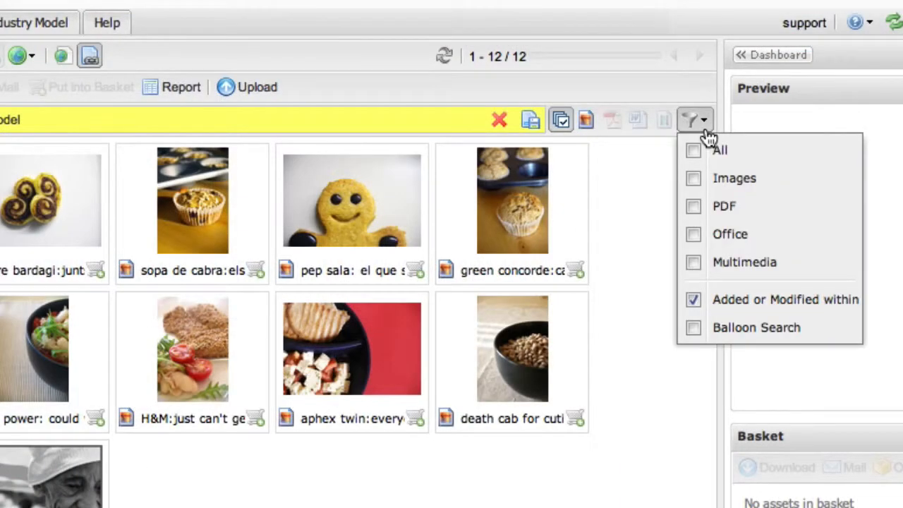
# - Swap the active published search from Added or Modified within to Balloon Search
pyautogui.click(695, 299)
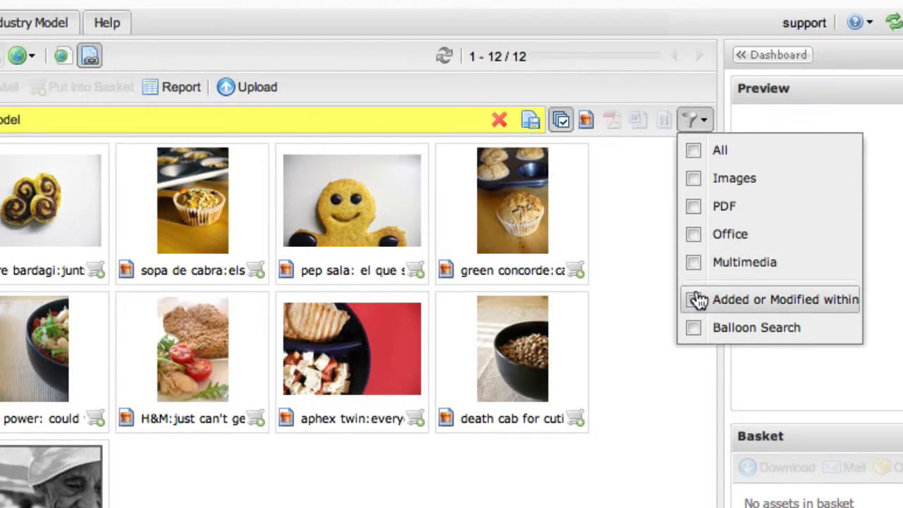
pyautogui.moveTo(702, 330)
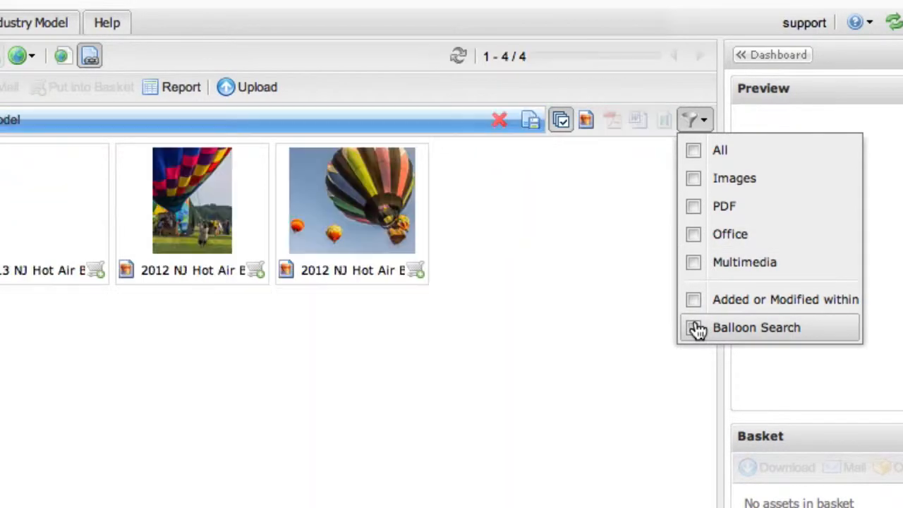
pyautogui.click(694, 327)
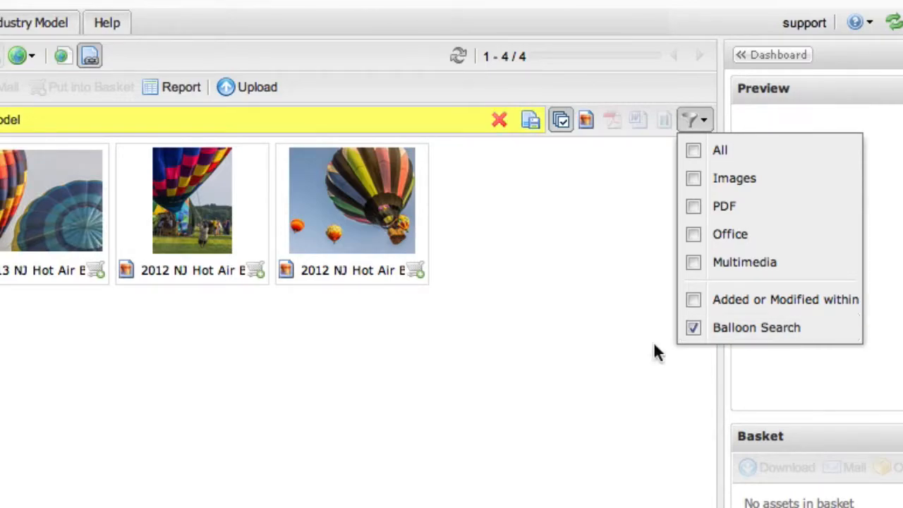
pyautogui.moveTo(601, 368)
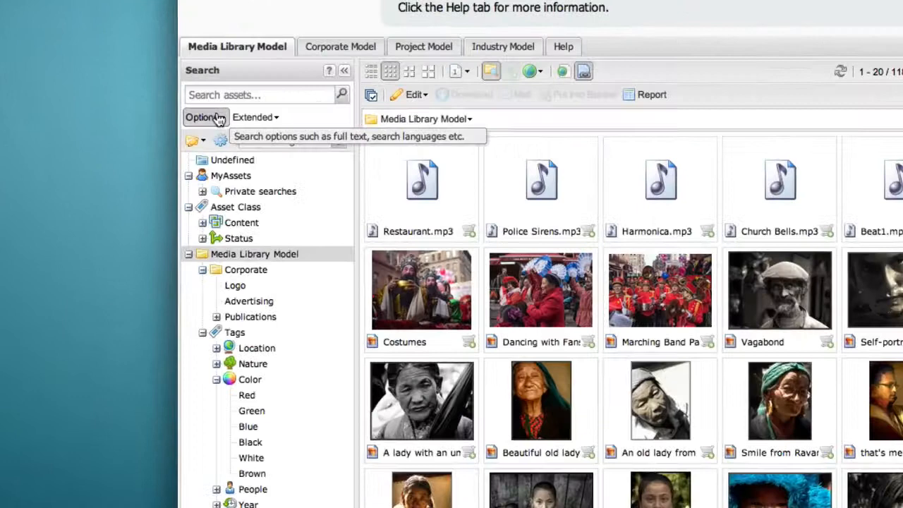
# - Enable multi select search in the search options
pyautogui.click(203, 117)
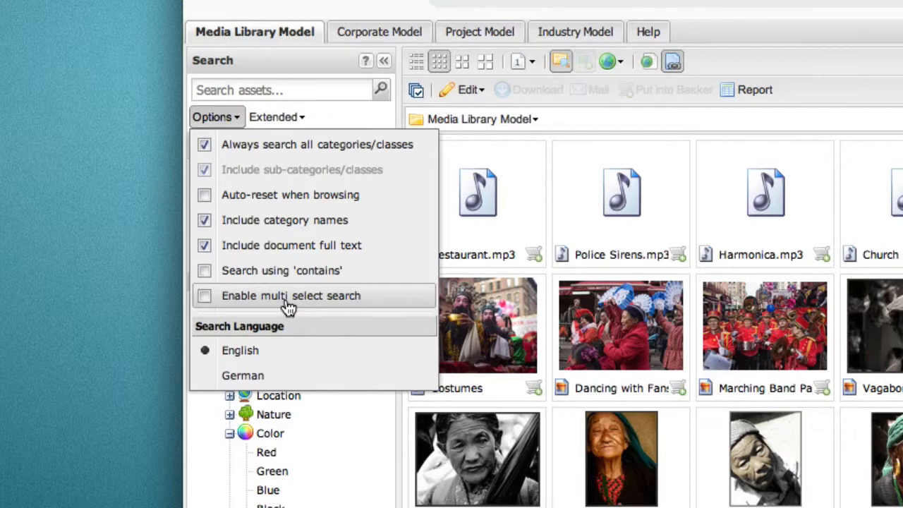
pyautogui.click(205, 296)
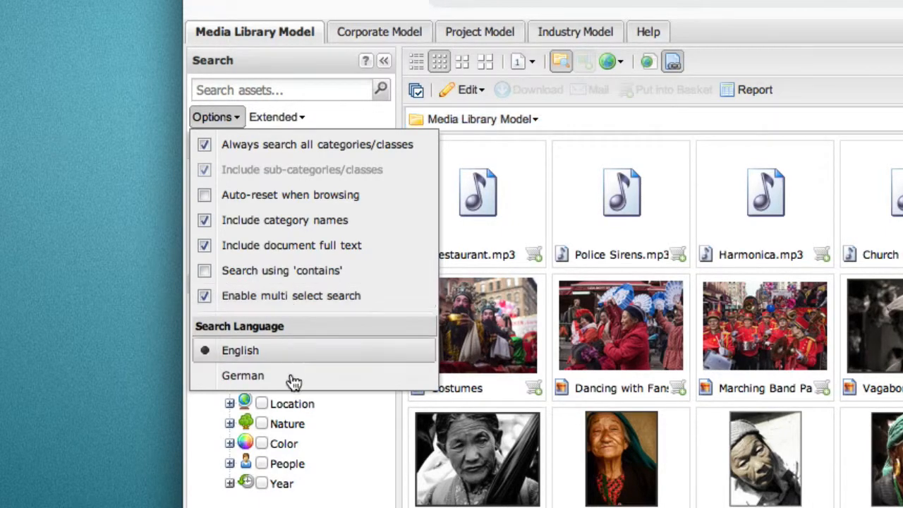
pyautogui.click(212, 116)
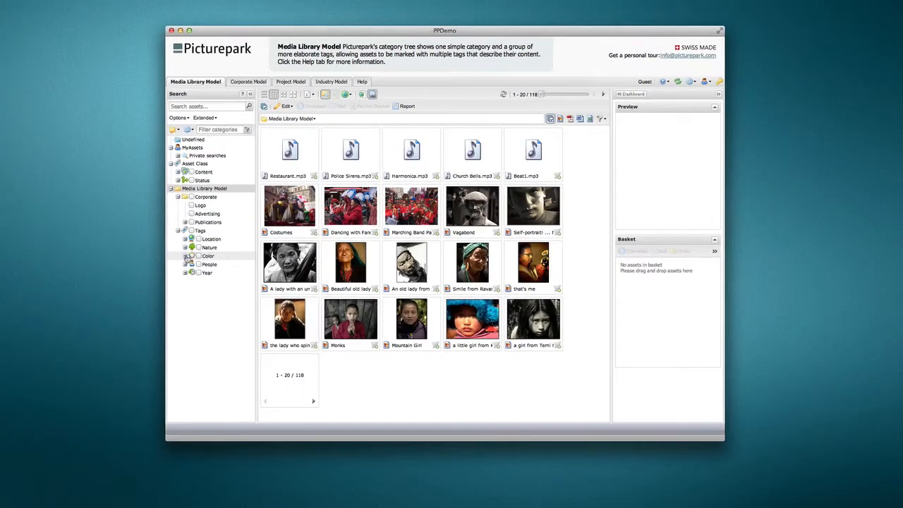
pyautogui.click(186, 256)
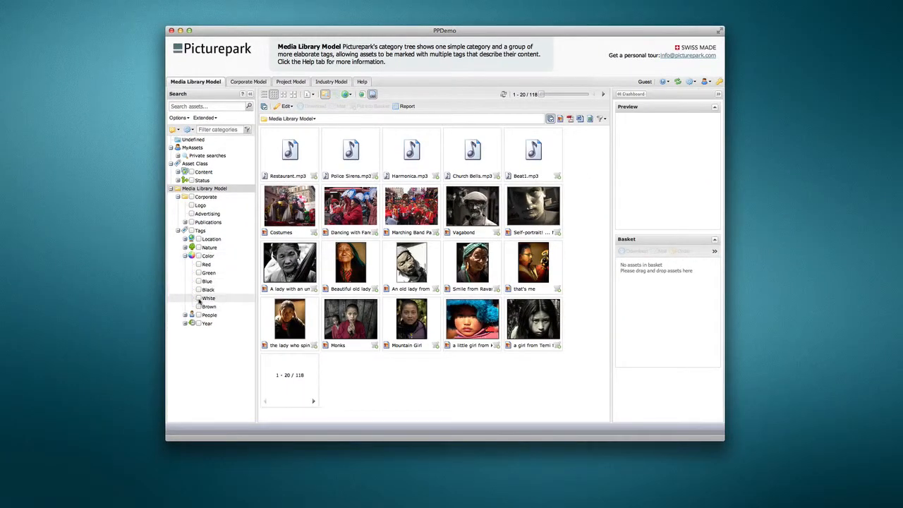
pyautogui.click(199, 306)
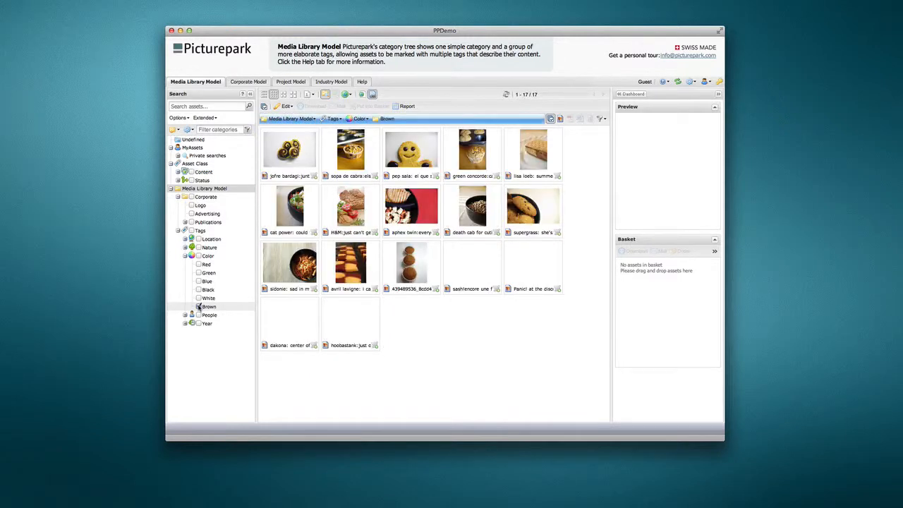
pyautogui.click(200, 306)
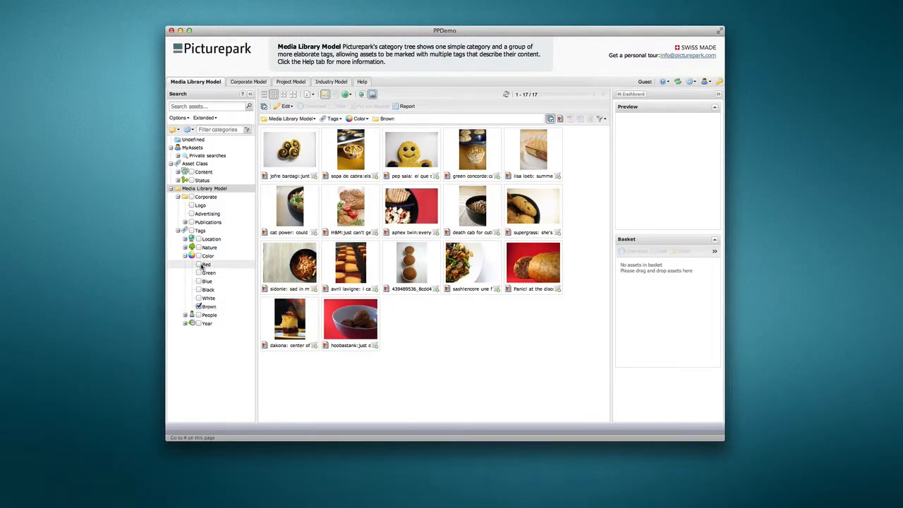
pyautogui.click(198, 264)
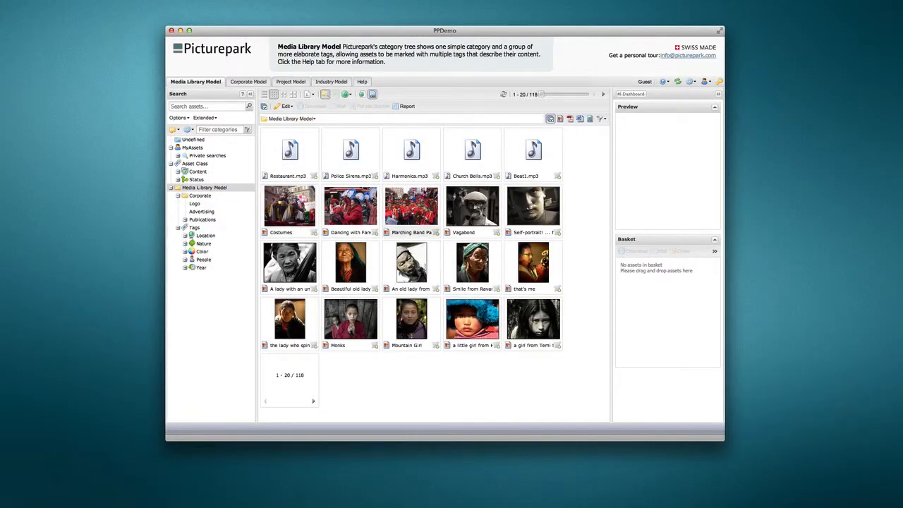
pyautogui.moveTo(560, 118)
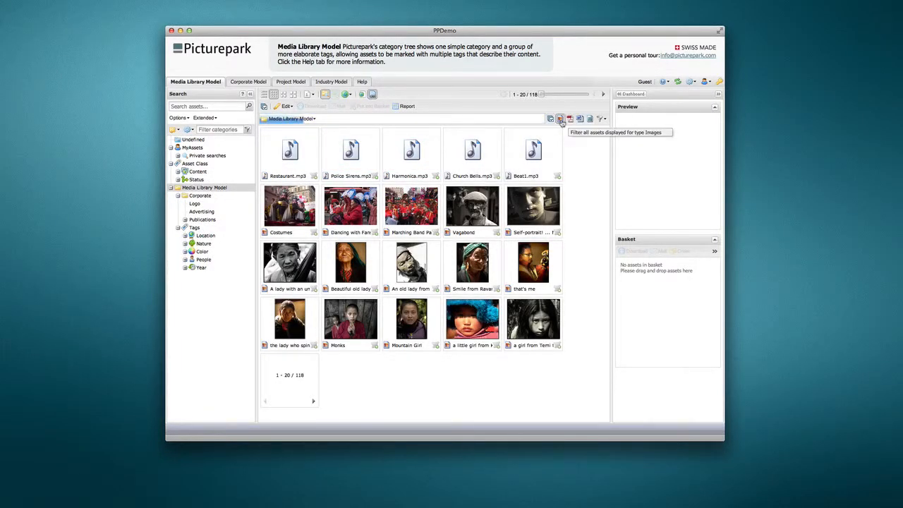
# - Filter assets to Images, then Multimedia, and show the Getting Started help page
pyautogui.click(560, 118)
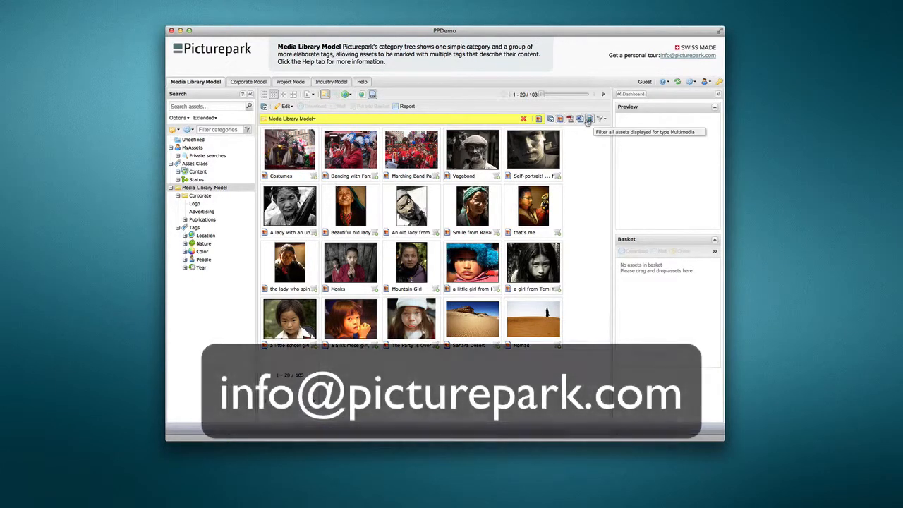
pyautogui.click(590, 119)
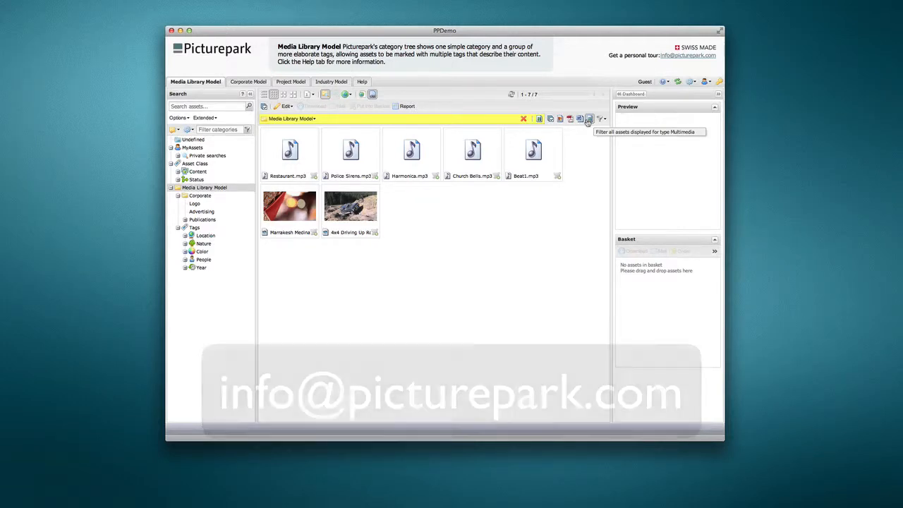
pyautogui.click(354, 82)
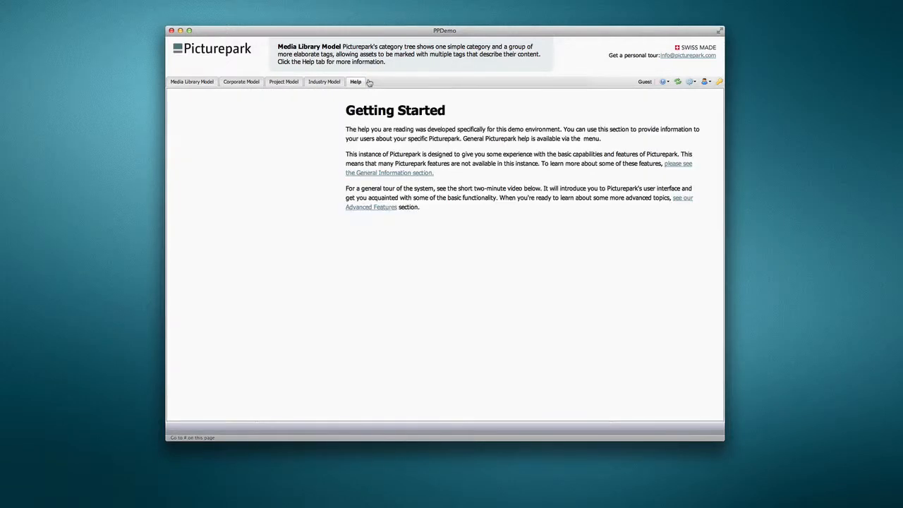